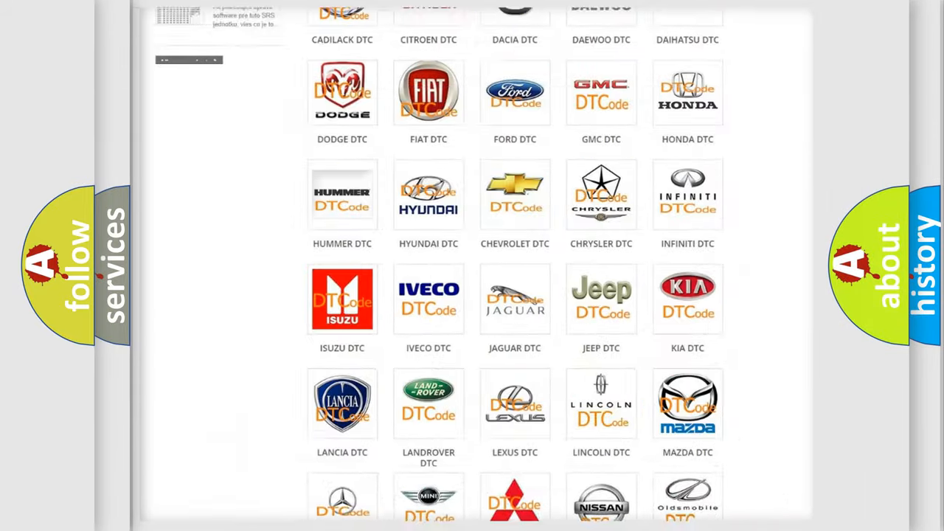
Open the Ford trouble code listing from the DTC category page
scroll("up", 3)
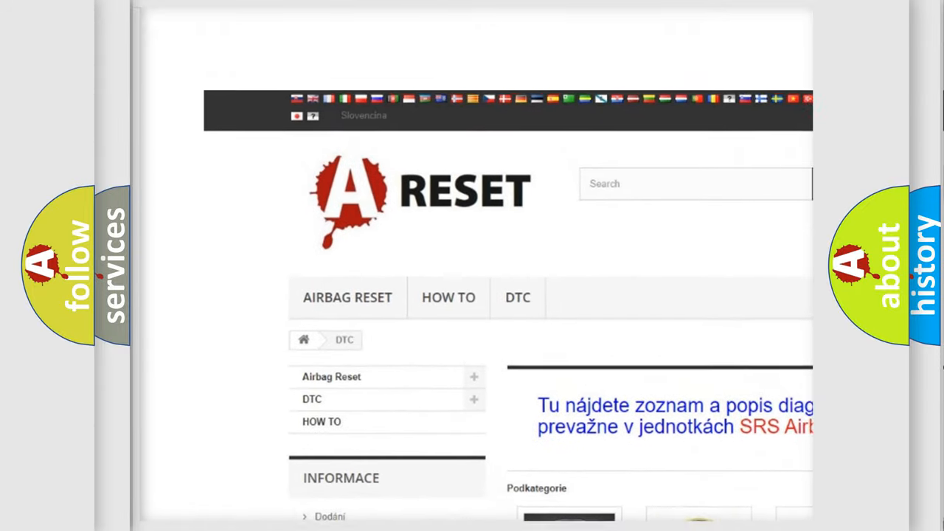
scroll("up", 3)
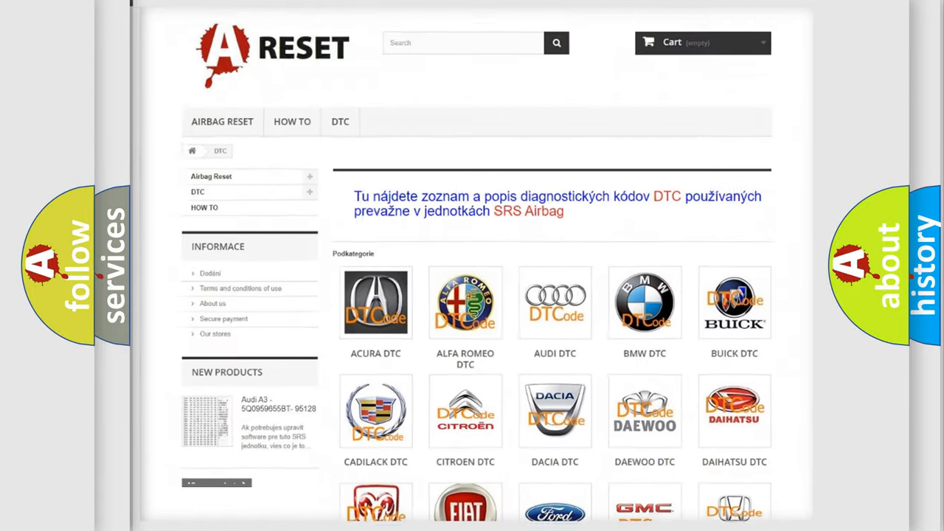
scroll("down", 3)
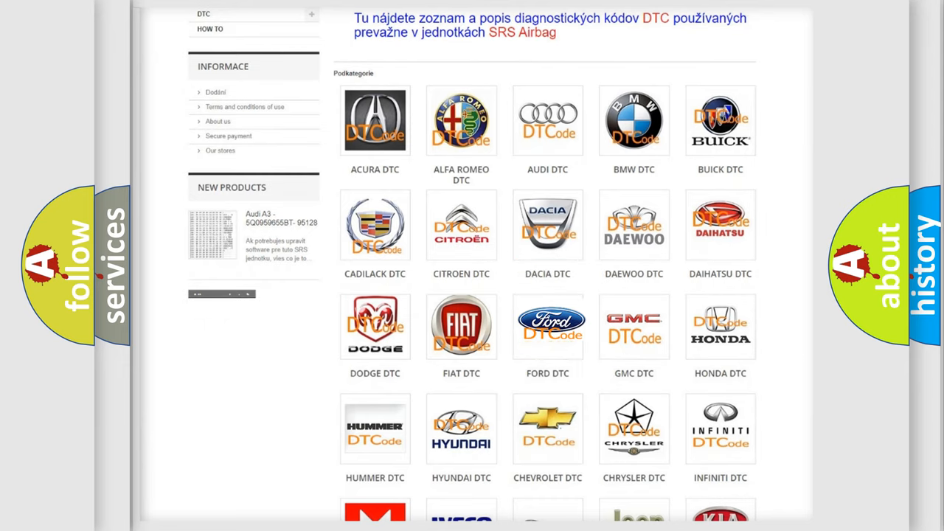
left_click(548, 326)
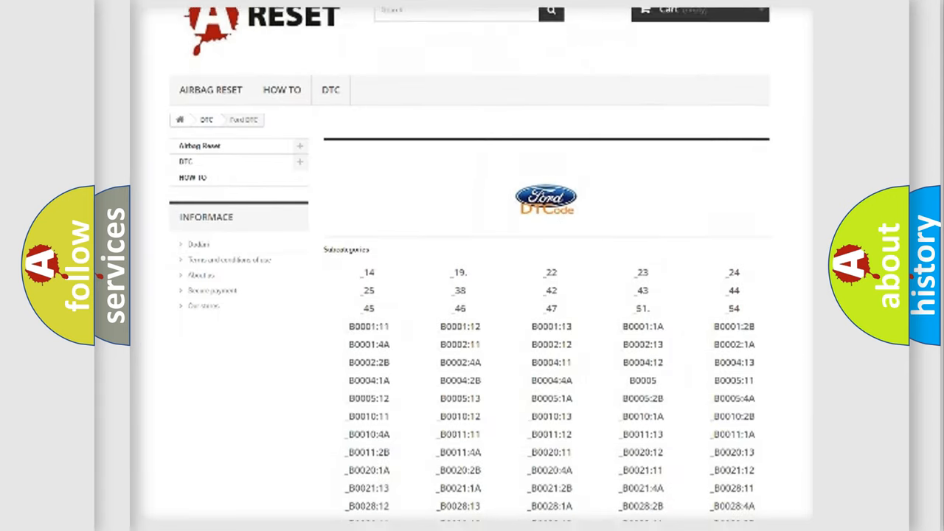
scroll("down", 3)
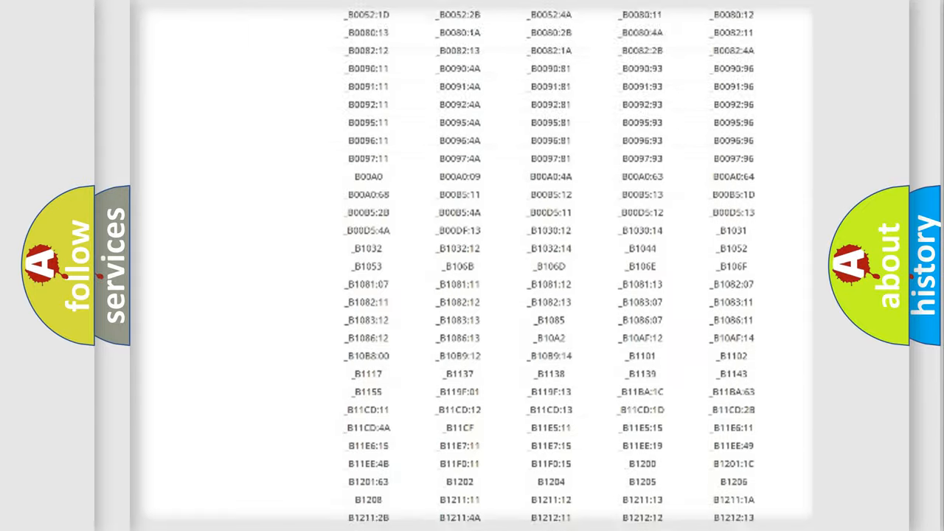
scroll("up", 3)
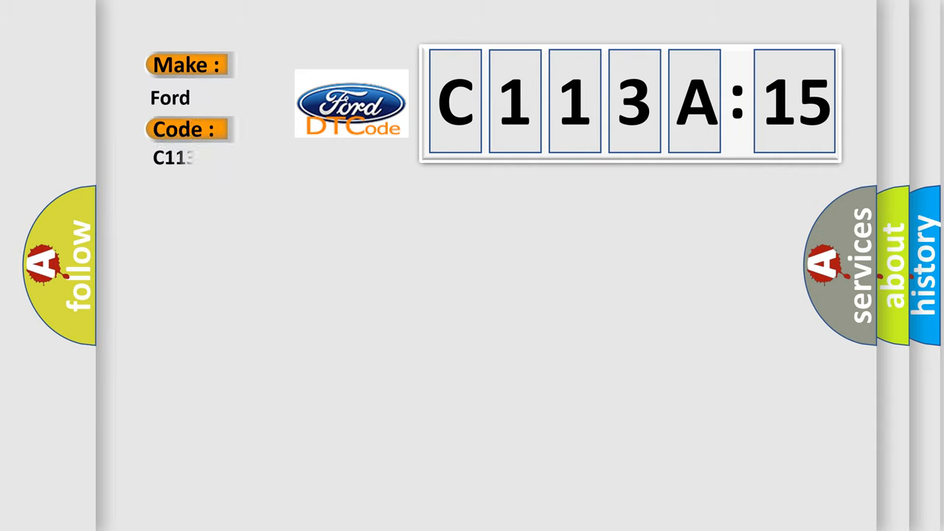
Complete the Code field to read C113A15 so its definition and description appear
type("A15")
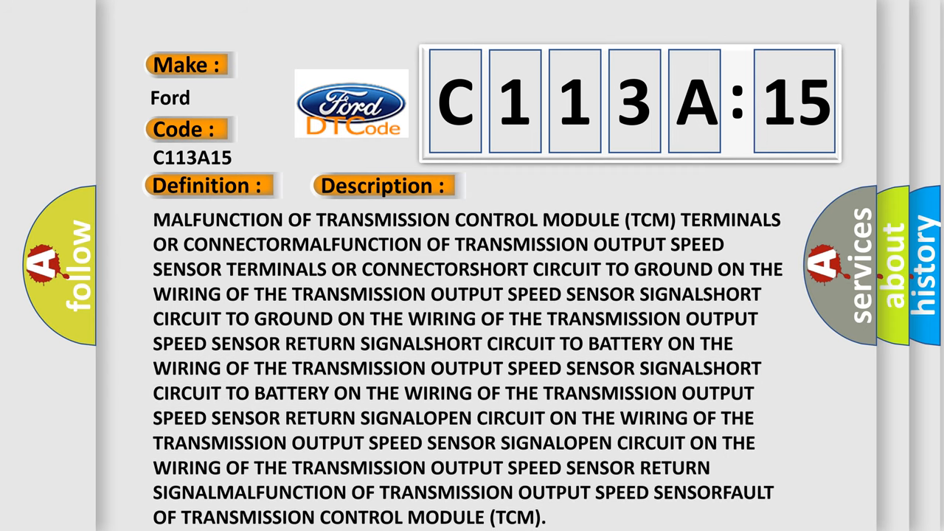
Scroll the C113A15 description to its final 'Circuit Short To Battery or Open' sub type note
scroll("up", 3)
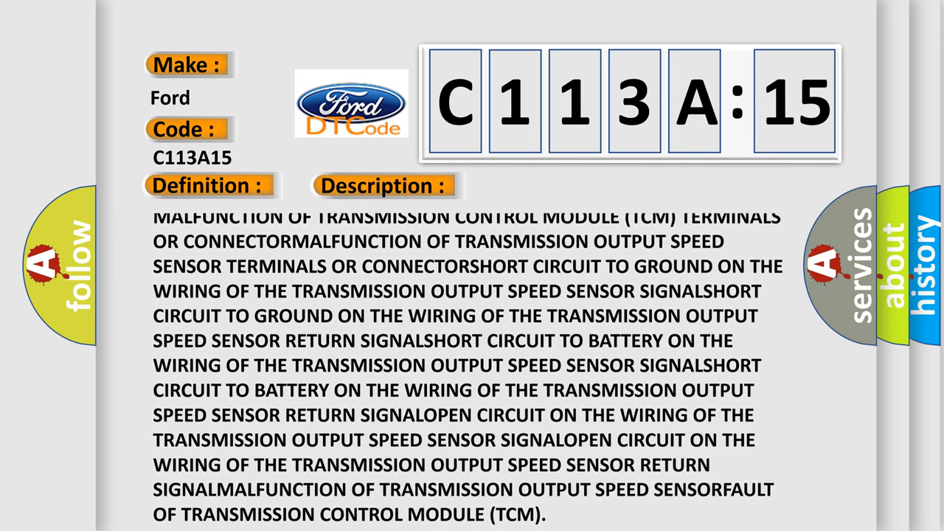
scroll("down", 3)
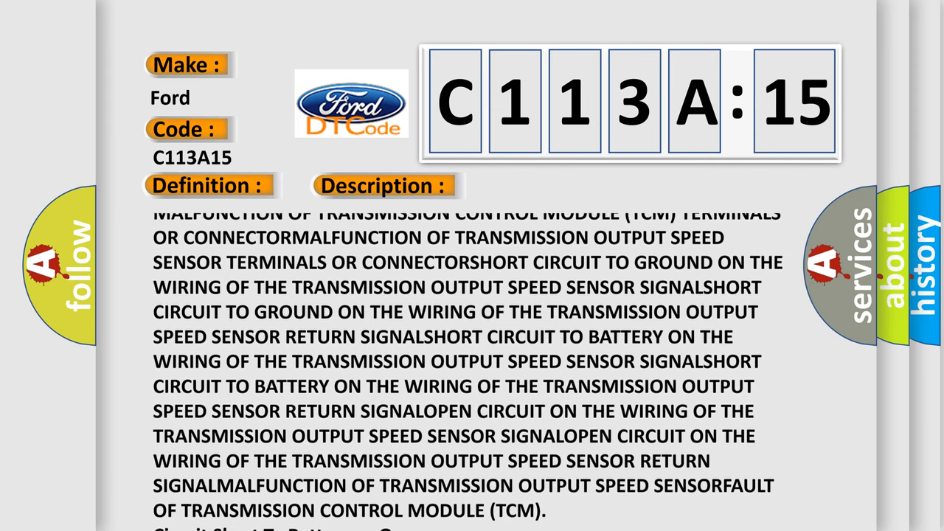
scroll("down", 3)
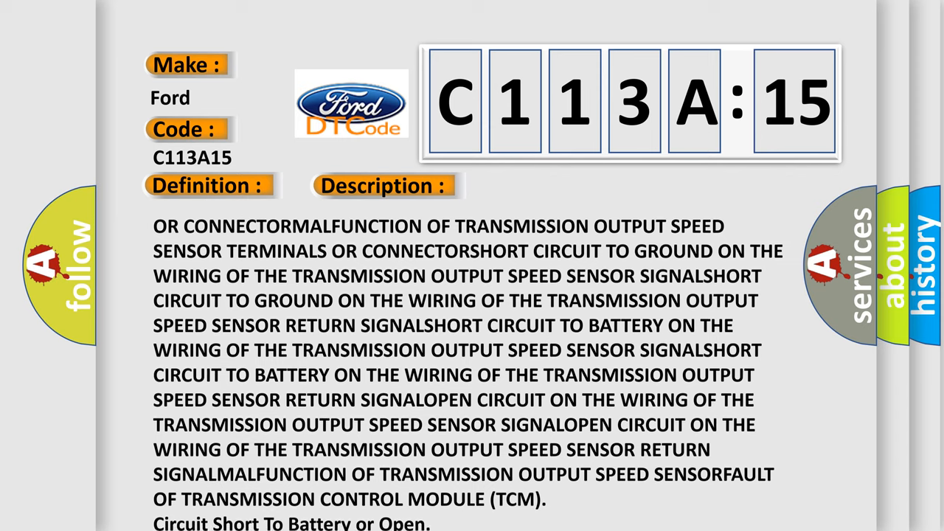
scroll("down", 3)
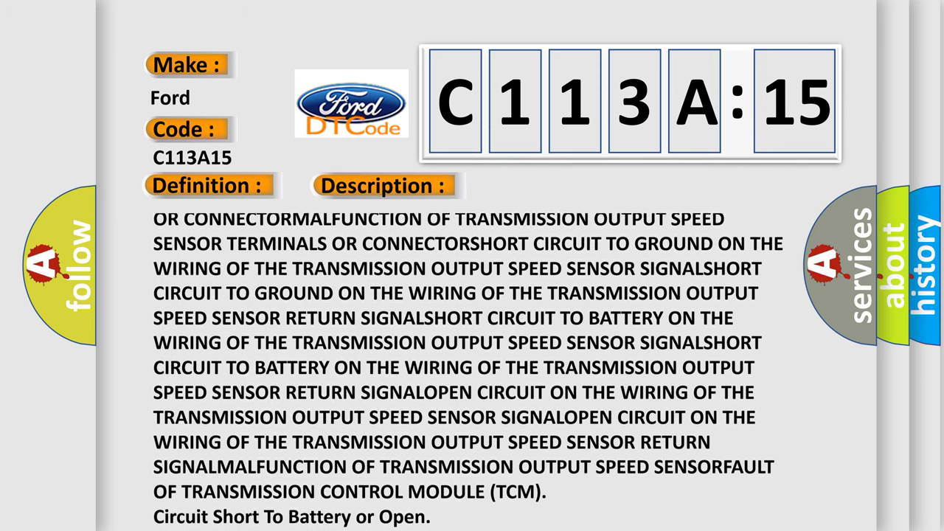
scroll("down", 3)
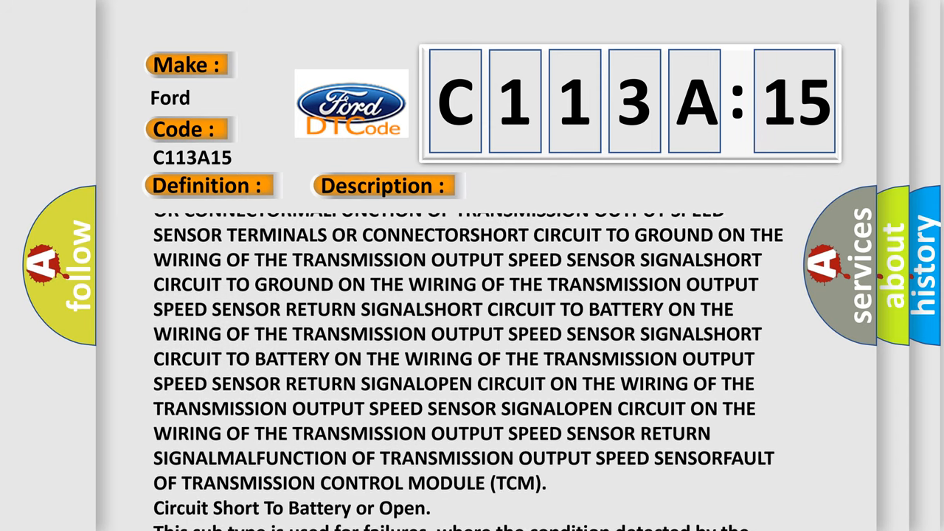
scroll("down", 3)
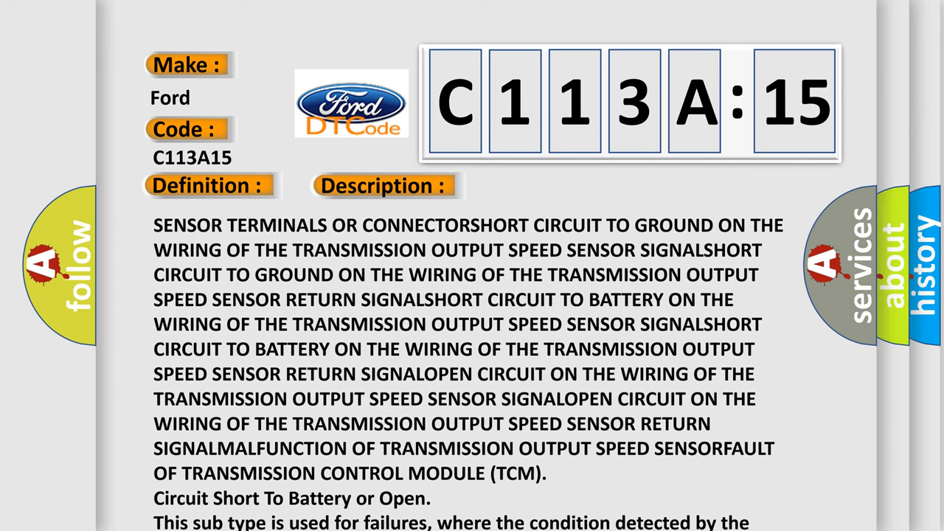
scroll("down", 3)
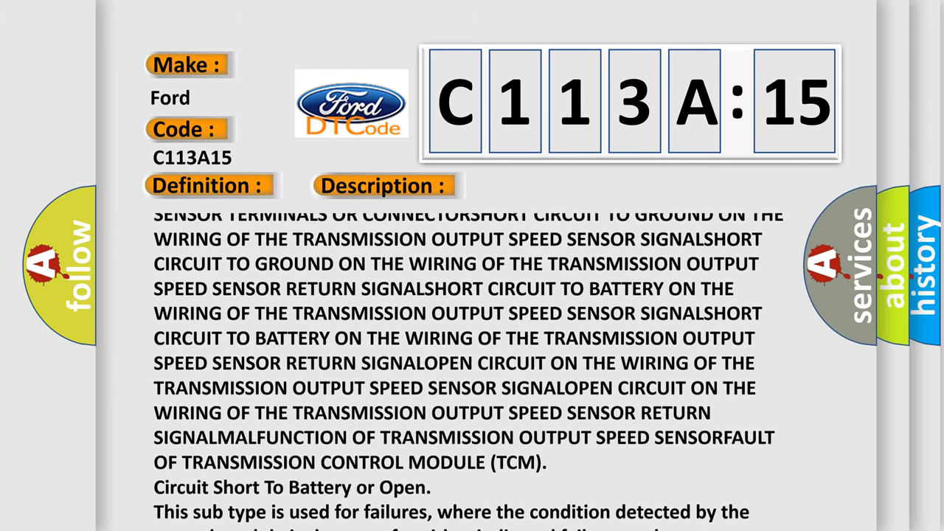
scroll("down", 3)
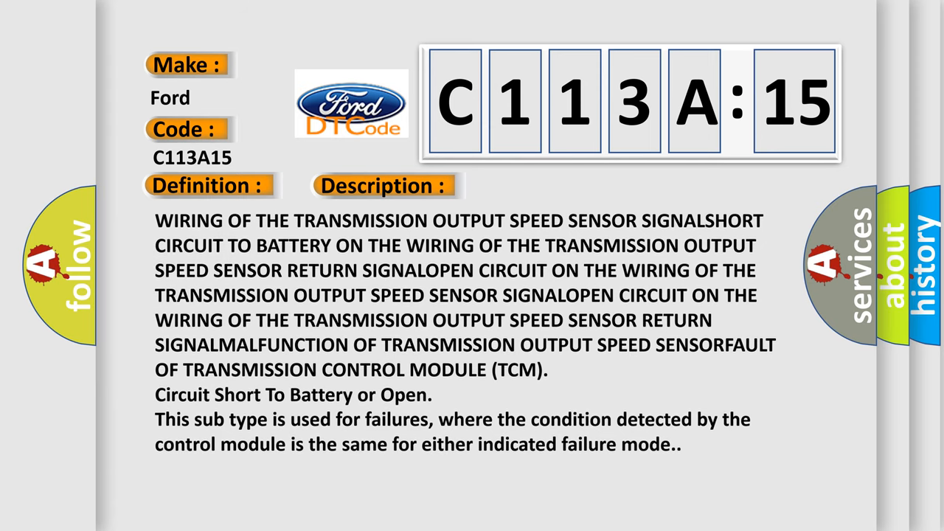
scroll("down", 3)
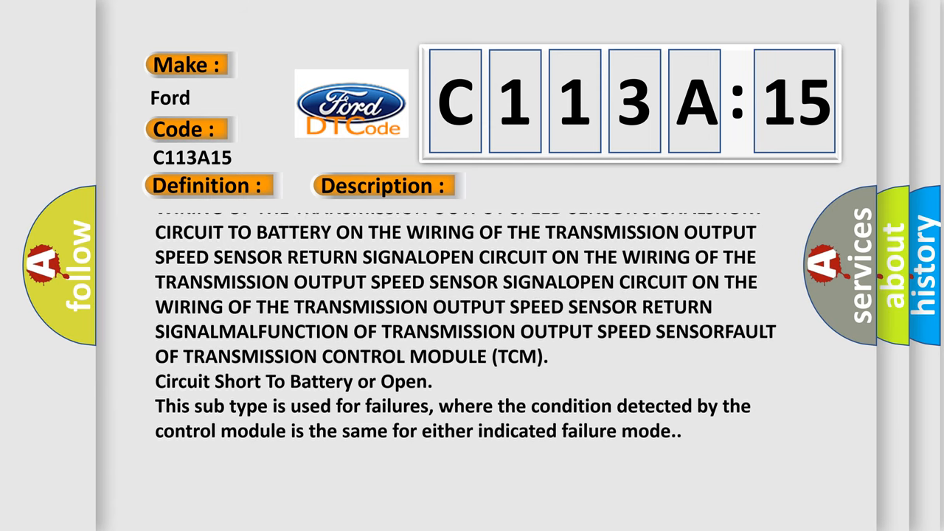
scroll("up", 3)
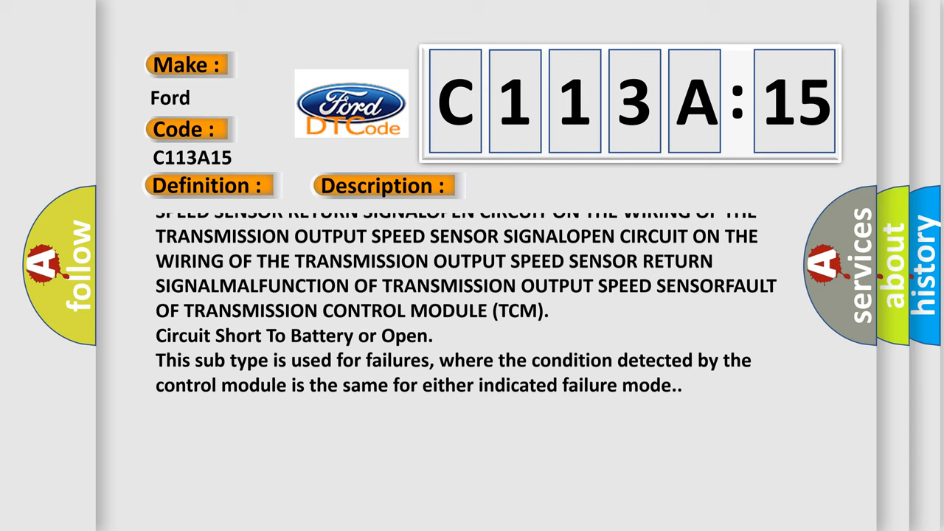
scroll("up", 3)
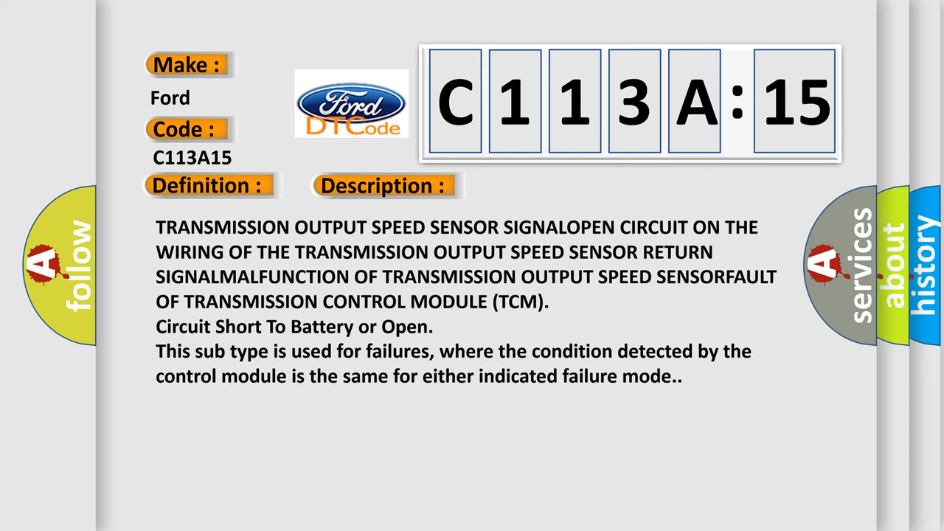